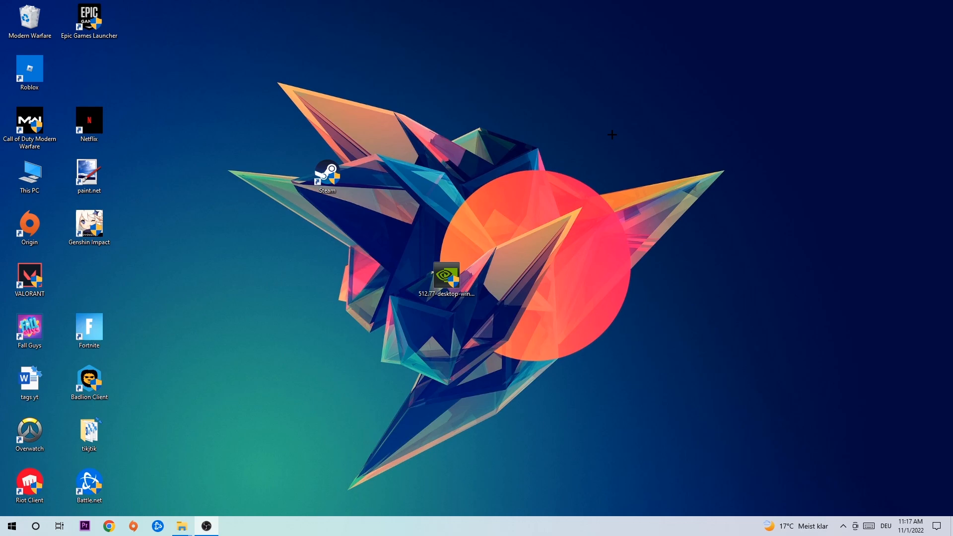
pyautogui.moveTo(437, 206)
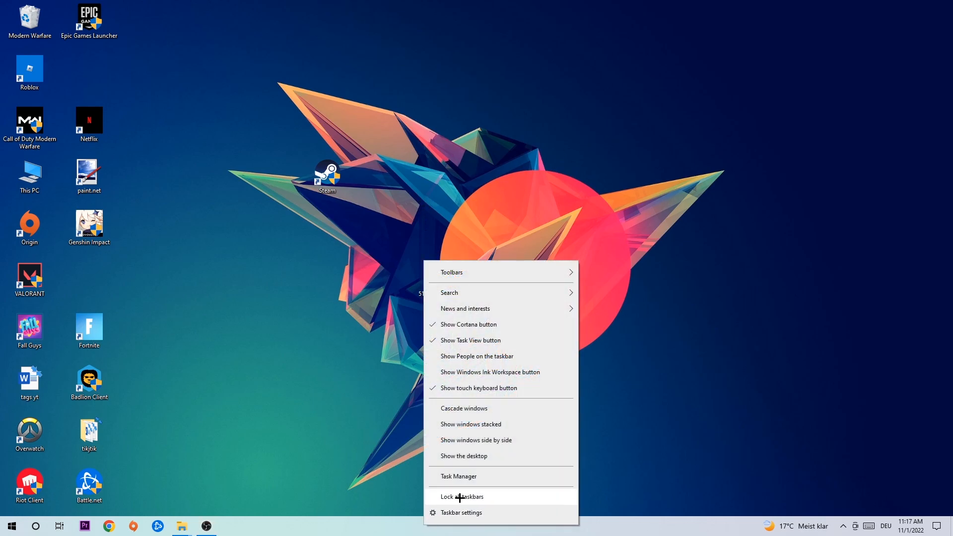
# - Check running processes in Task Manager, then check for Windows updates in Update & Security settings
pyautogui.click(458, 475)
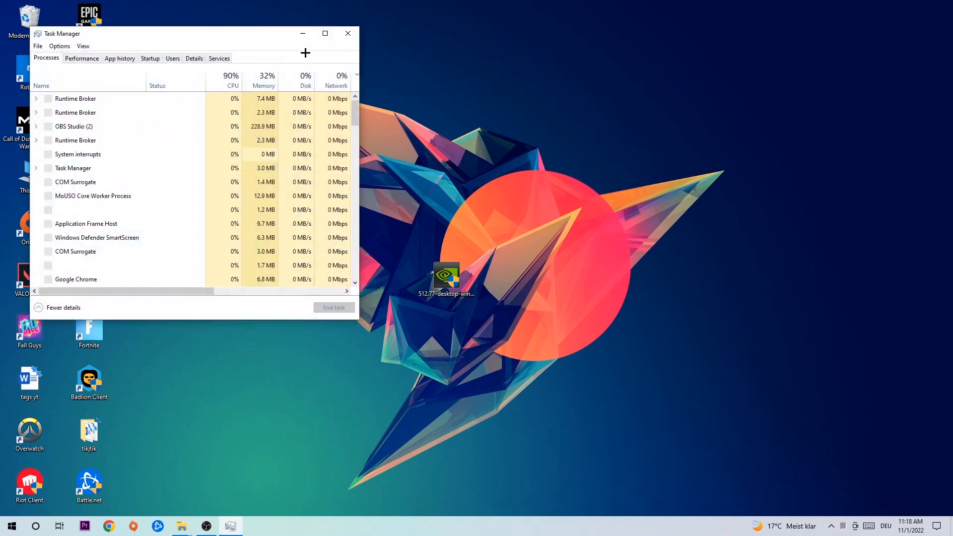
pyautogui.click(326, 34)
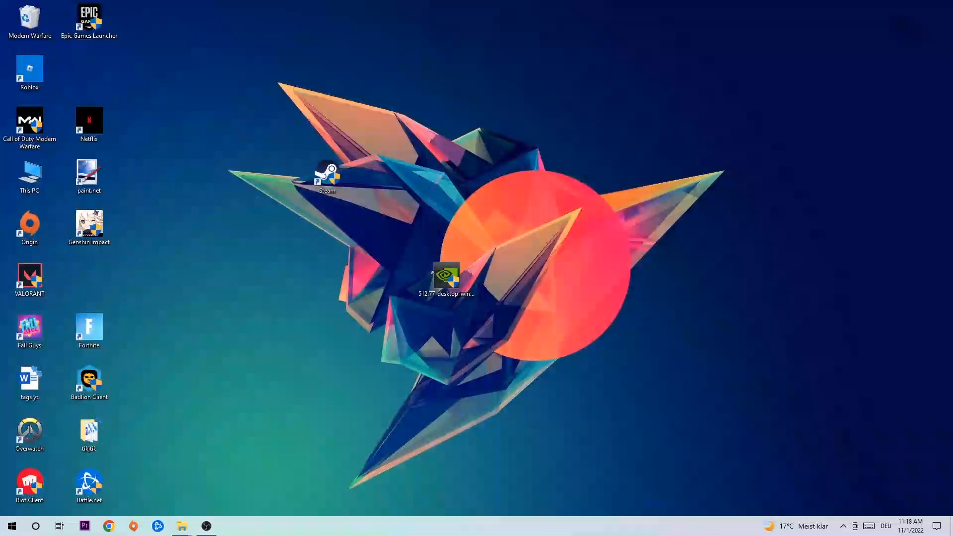
pyautogui.click(11, 526)
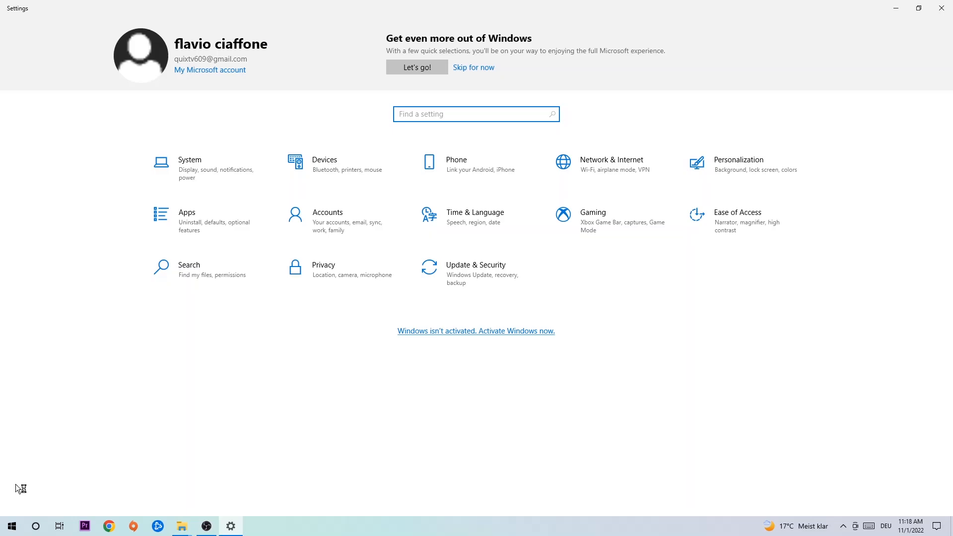
pyautogui.click(476, 265)
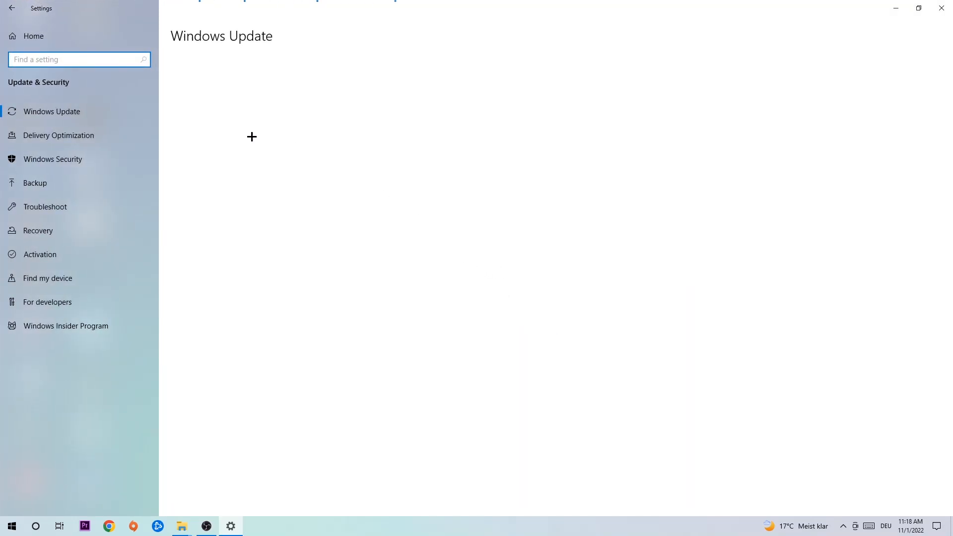
pyautogui.click(52, 112)
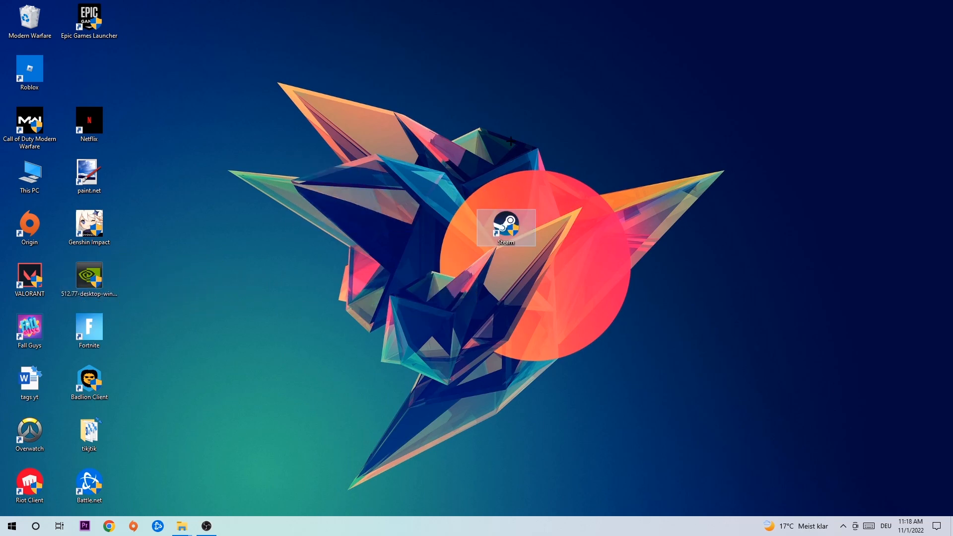
# - Set the Steam shortcut to Windows 8 compatibility mode and Run as administrator via its Properties
pyautogui.moveTo(506, 228); pyautogui.dragTo(447, 229)
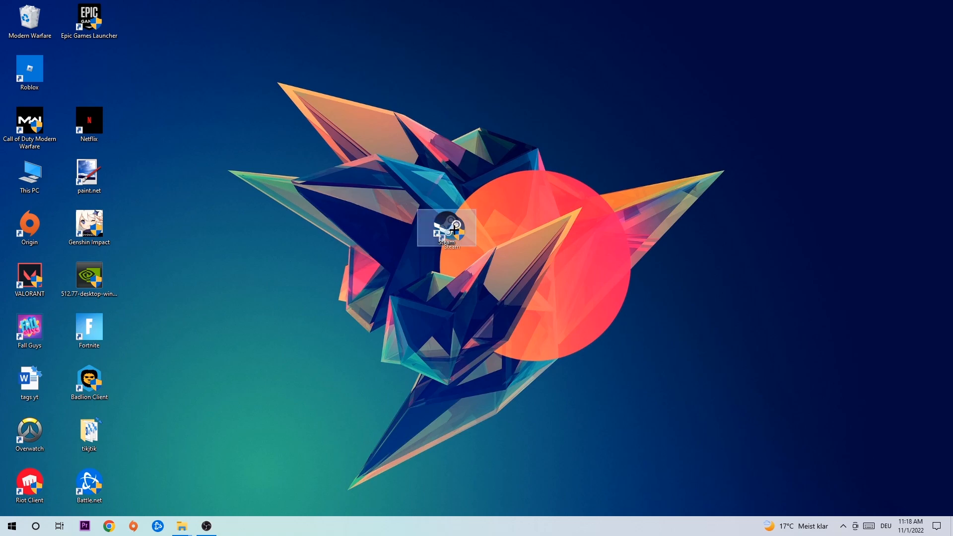
pyautogui.rightClick(446, 228)
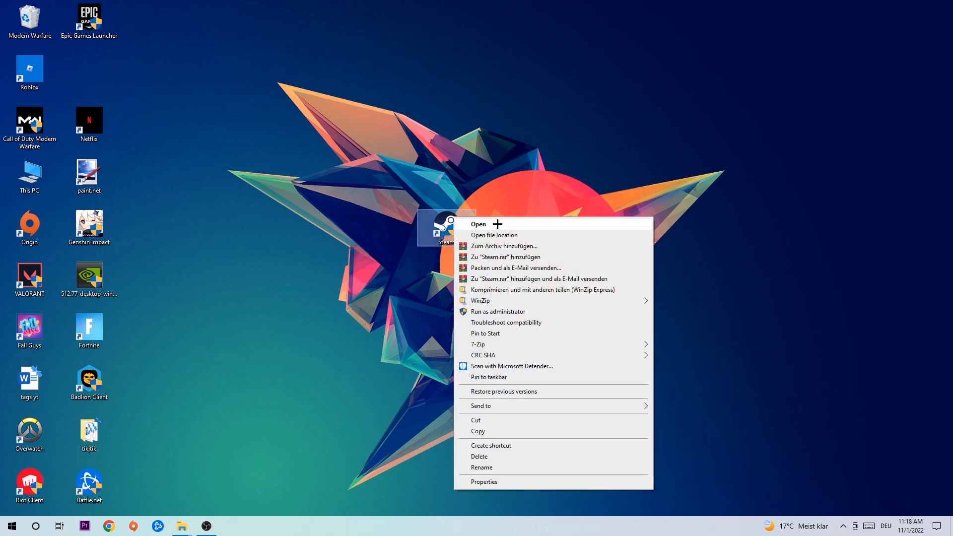
pyautogui.click(484, 482)
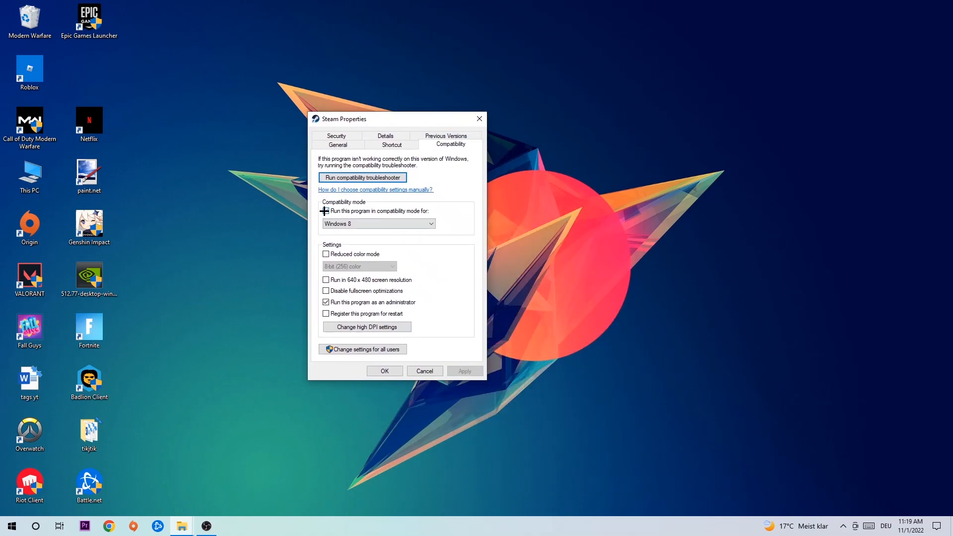
pyautogui.click(326, 211)
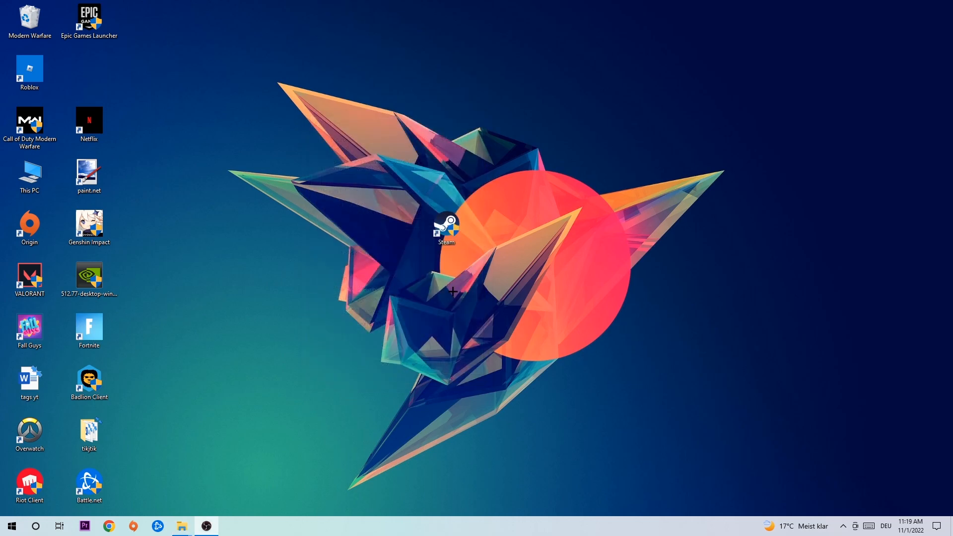
pyautogui.moveTo(429, 253)
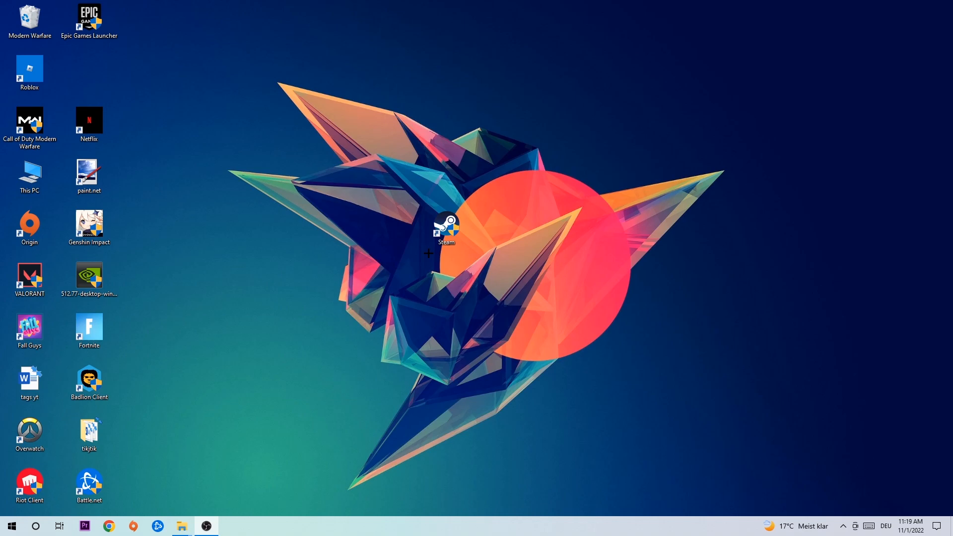
# - Move the Steam shortcut higher on the desktop, above the wallpaper's central shape
pyautogui.moveTo(446, 229); pyautogui.dragTo(387, 124)
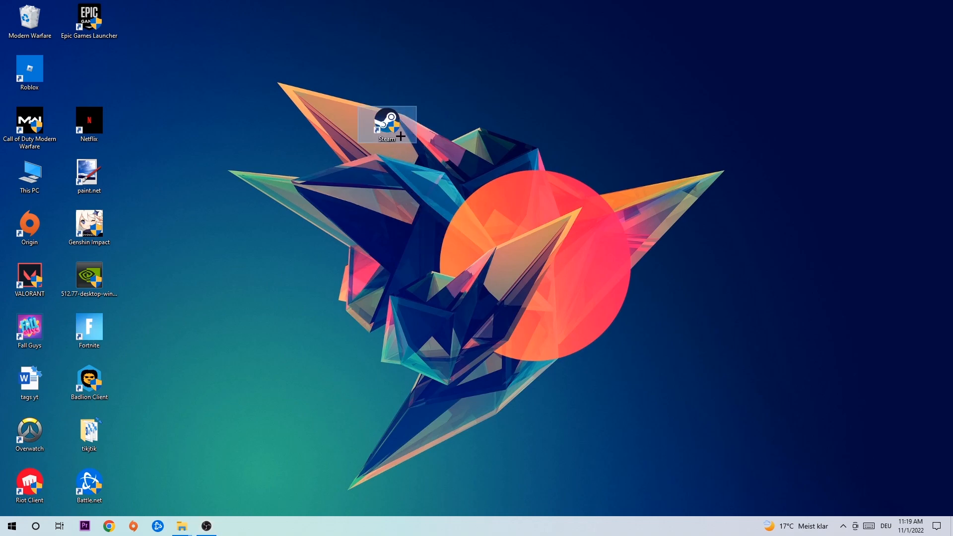
pyautogui.moveTo(387, 125)
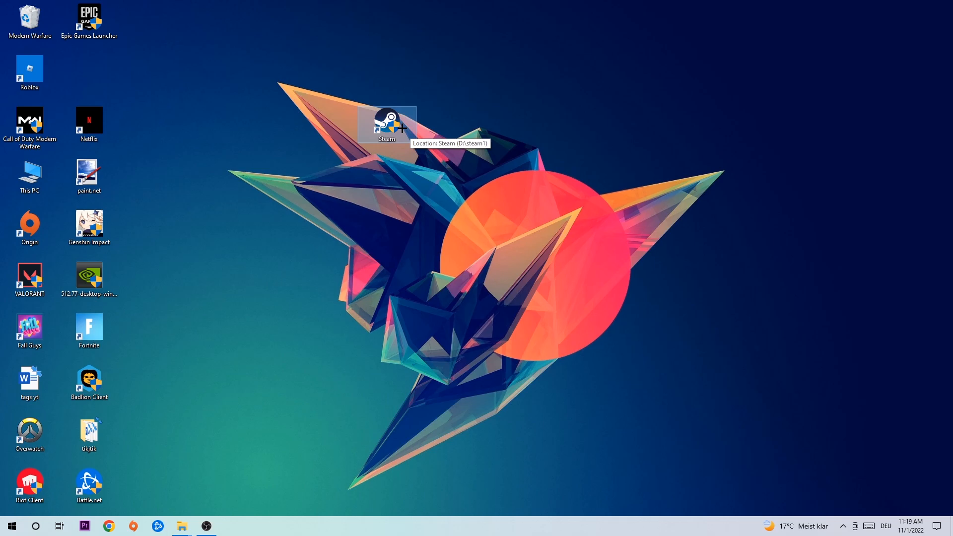